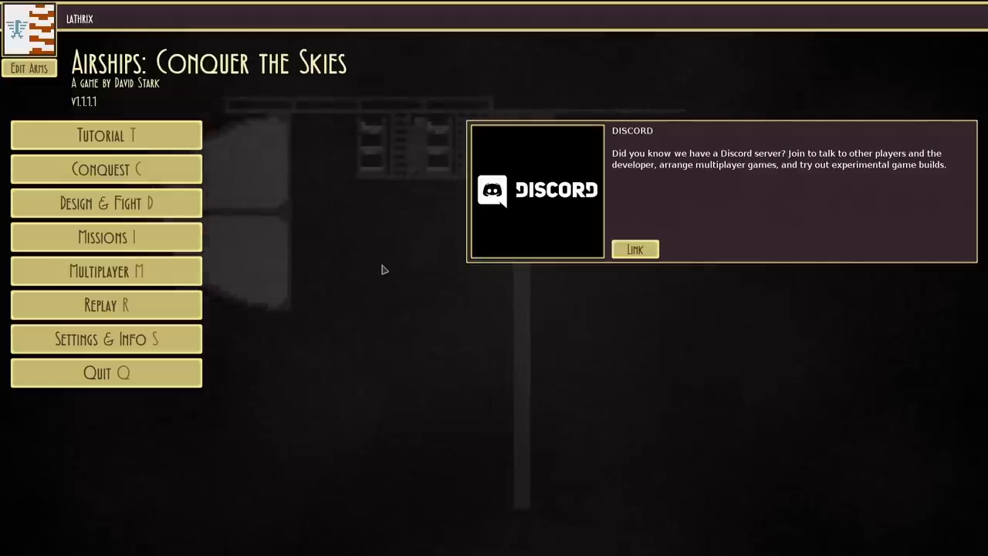
# - Enter Conquest mode from the main menu to load the hard-mode campaign
pyautogui.click(105, 169)
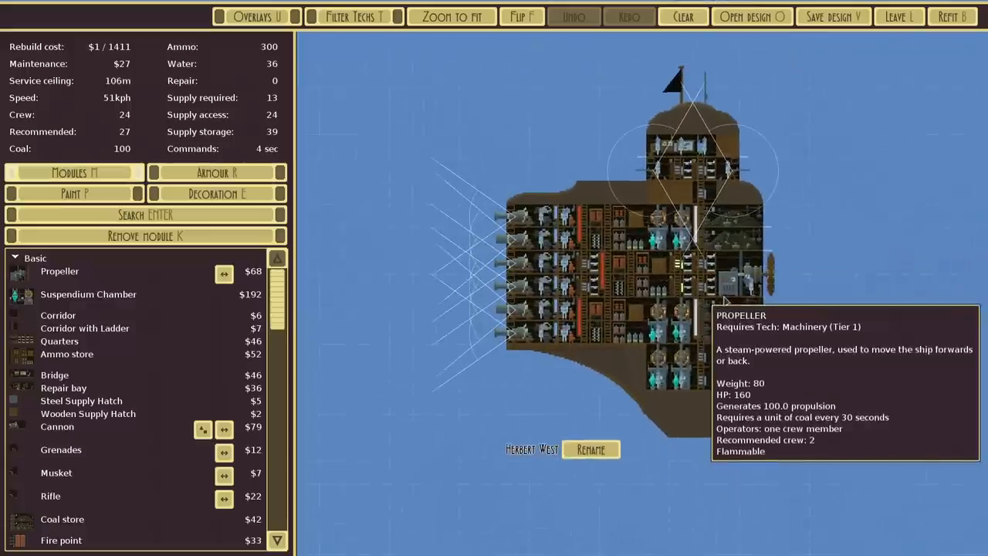
# - Leave the airship designer to return to the Lathtopia world map
pyautogui.click(898, 16)
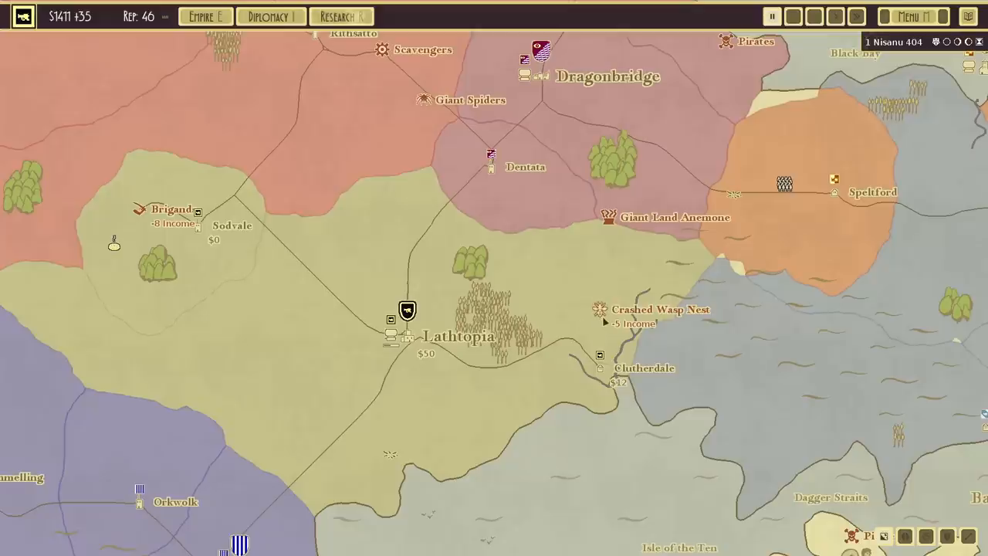
# - Browse the technology tree on the Research screen, then close it
pyautogui.click(341, 17)
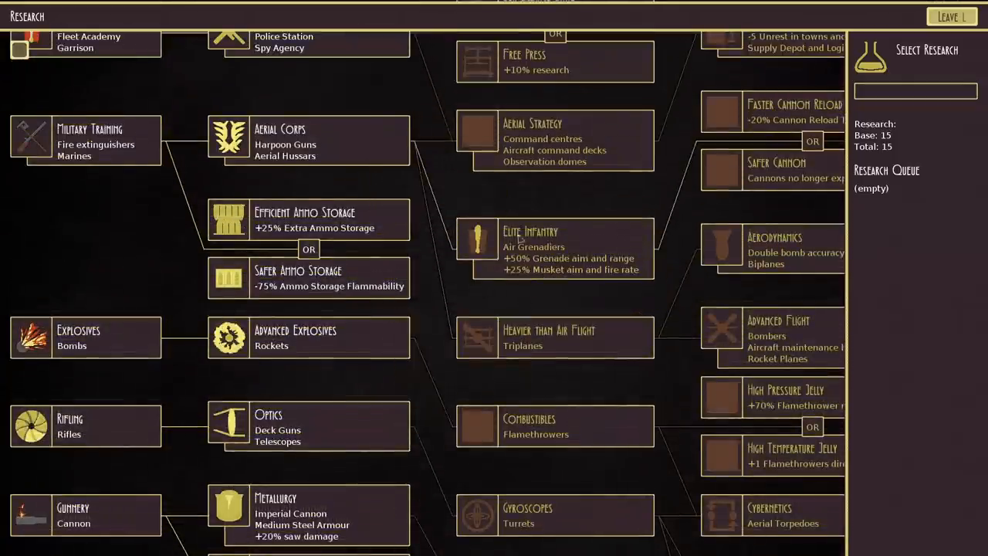
pyautogui.click(951, 16)
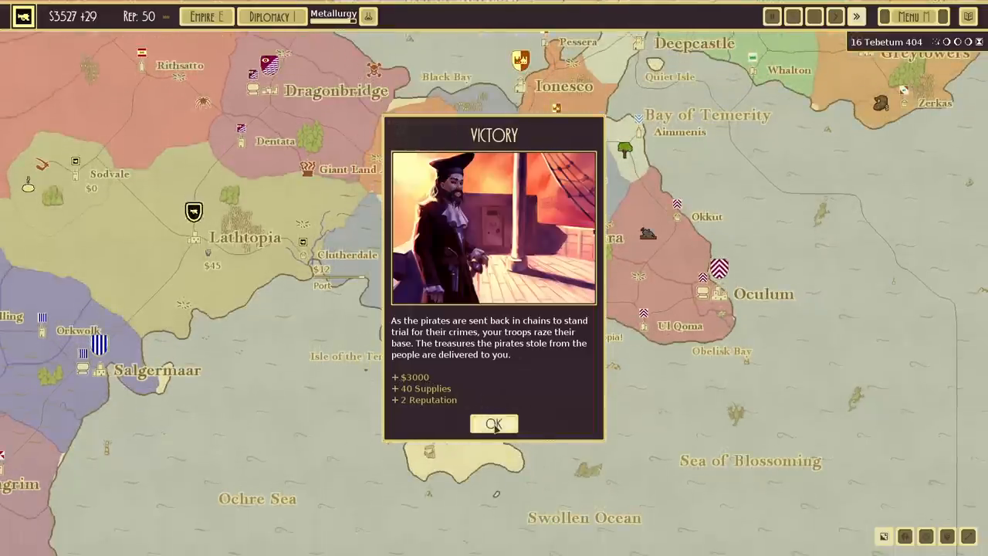
# - Dismiss the pirate Victory report
pyautogui.click(493, 424)
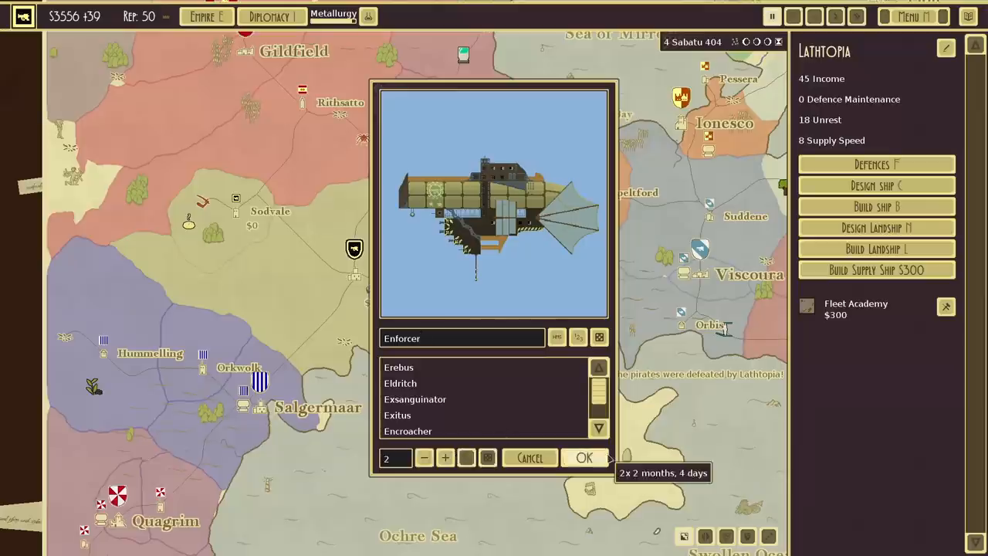
# - Confirm the build order for two Enforcer airships at Lathtopia
pyautogui.click(584, 457)
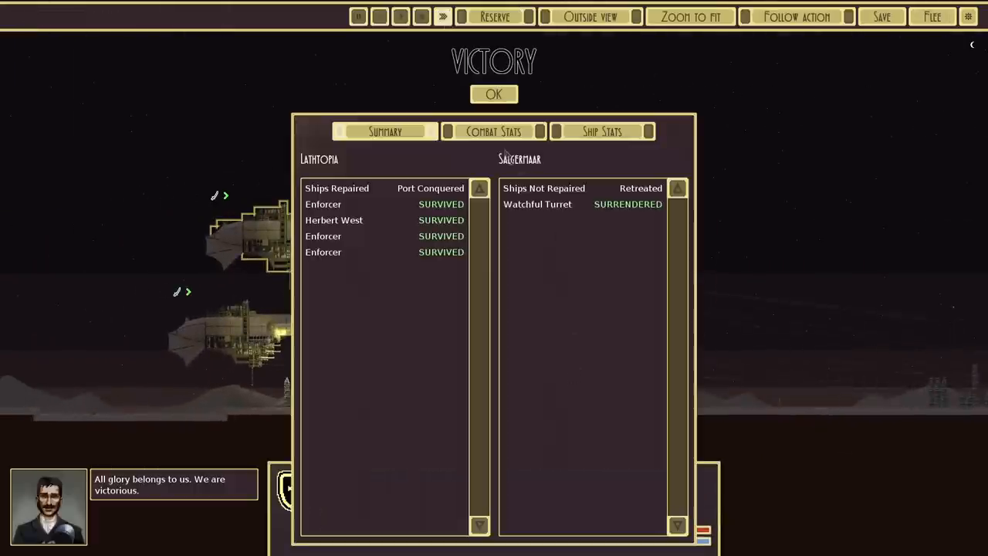
pyautogui.click(493, 93)
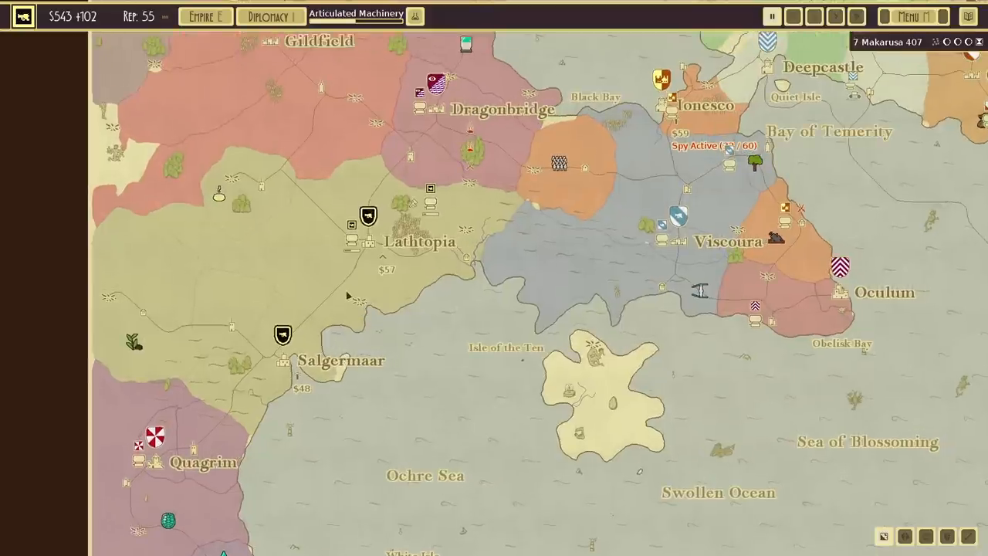